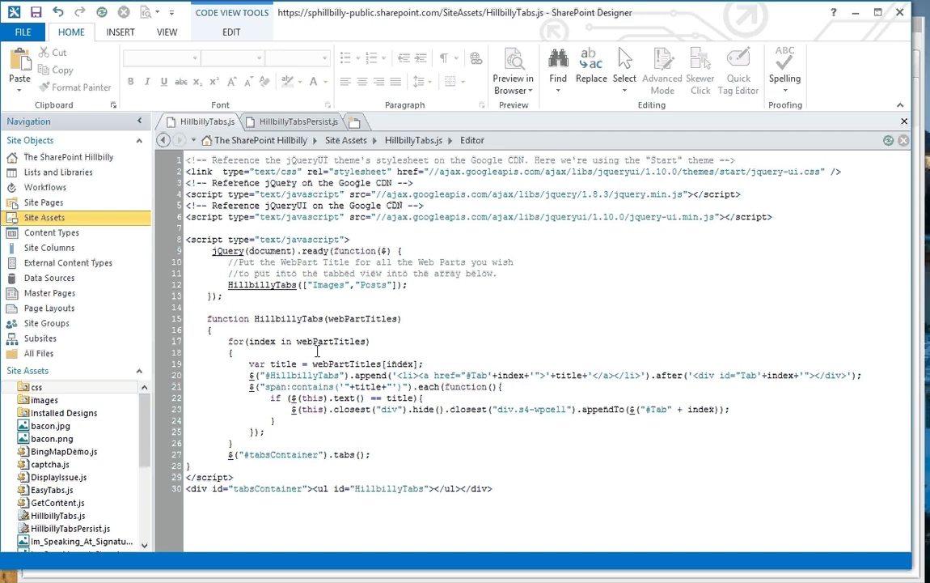
mouse_move(45, 217)
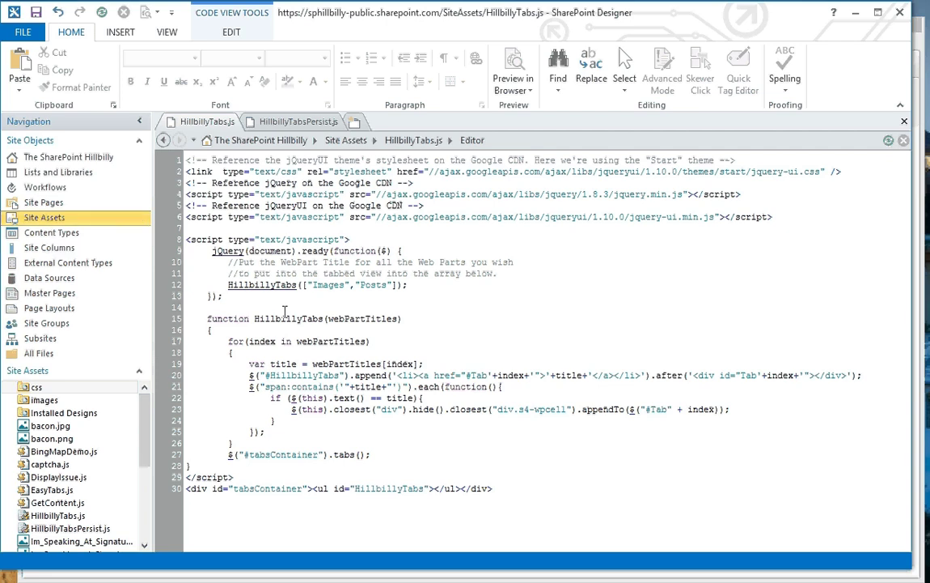
mouse_move(262, 285)
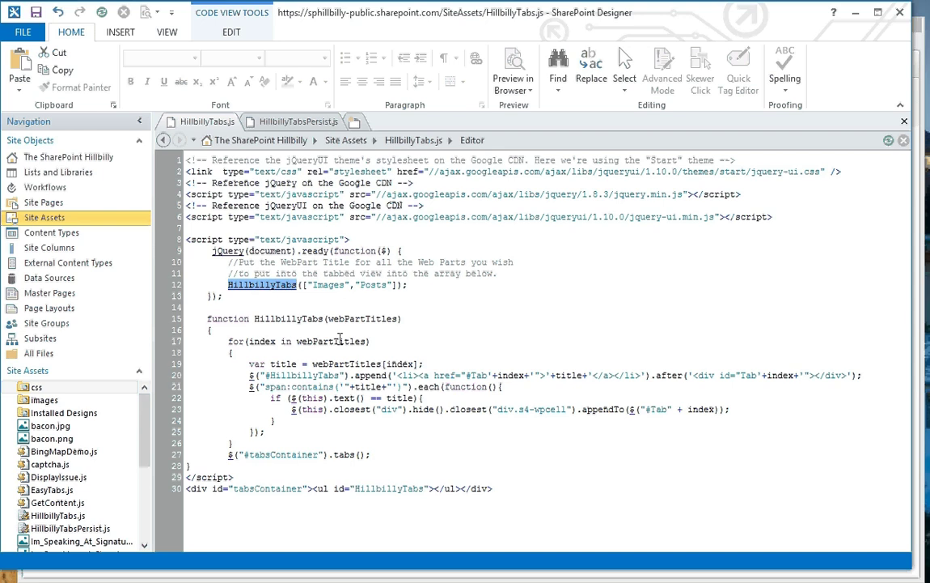
- Review the "Images" and "Posts" web part titles listed in HillbillyTabs.js
double_click(327, 285)
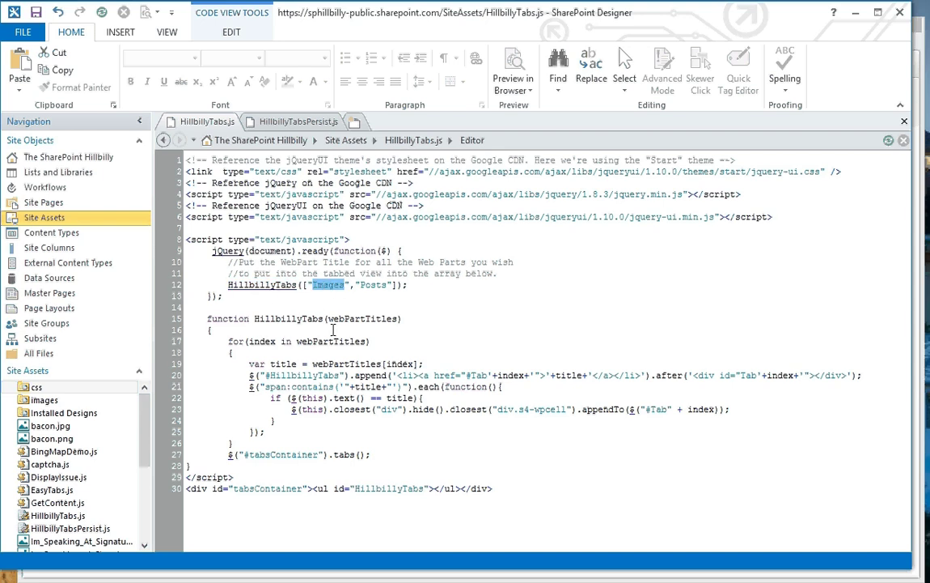
mouse_move(340, 307)
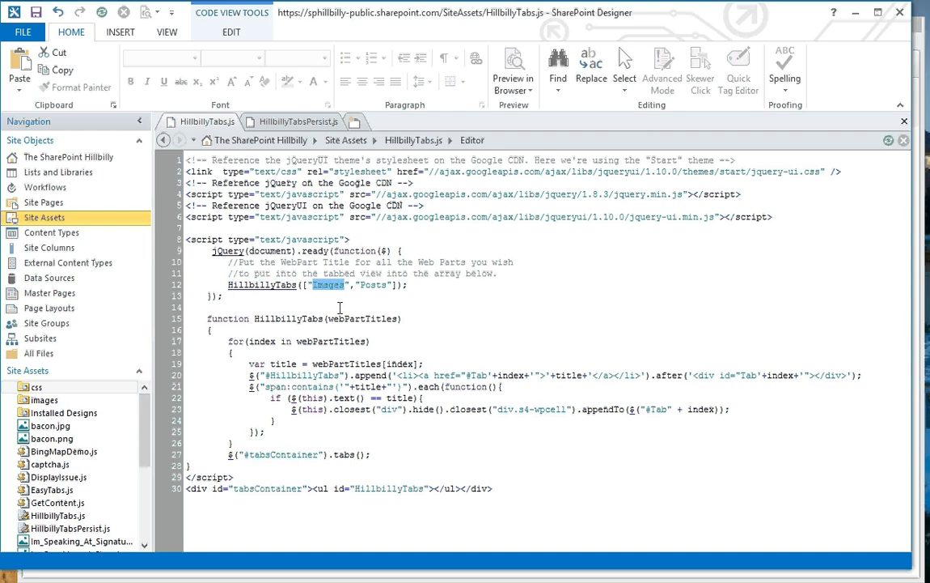
mouse_move(366, 303)
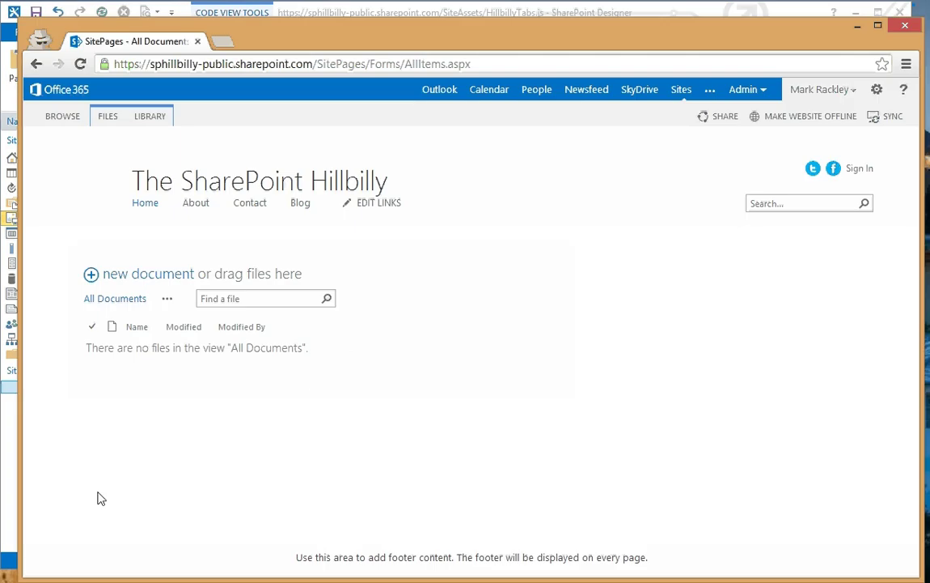
- Create a new Web Part Page named My page with Header, Footer, 3 Columns layout
click(106, 117)
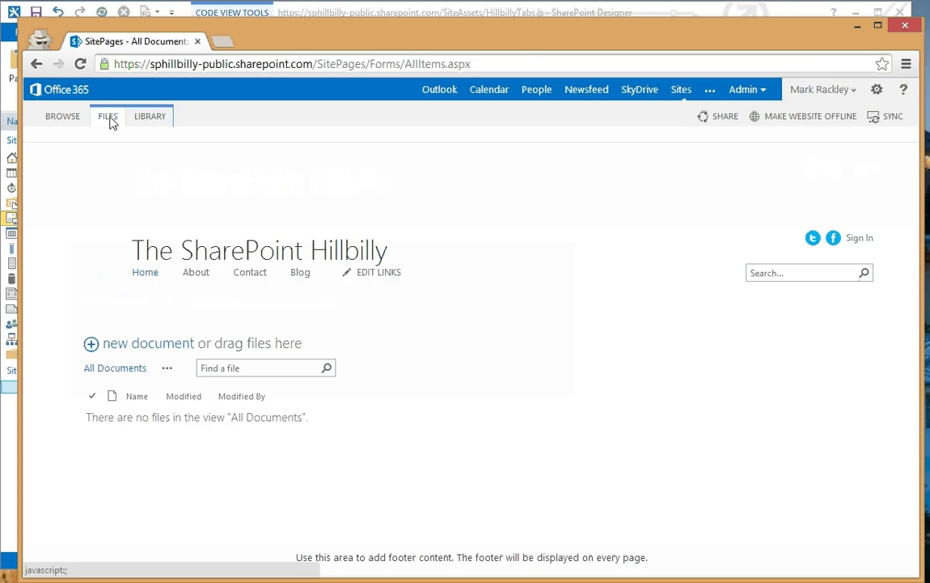
click(107, 116)
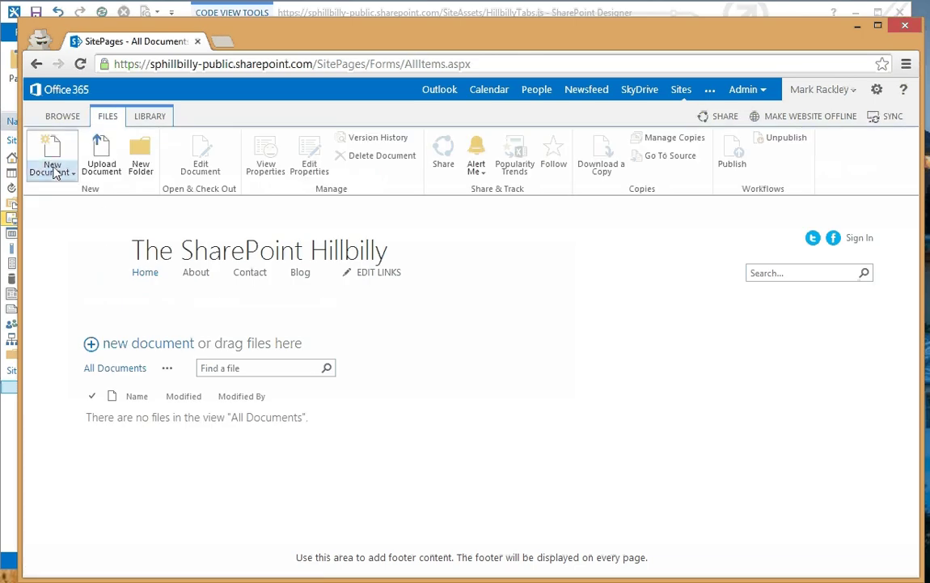
click(52, 154)
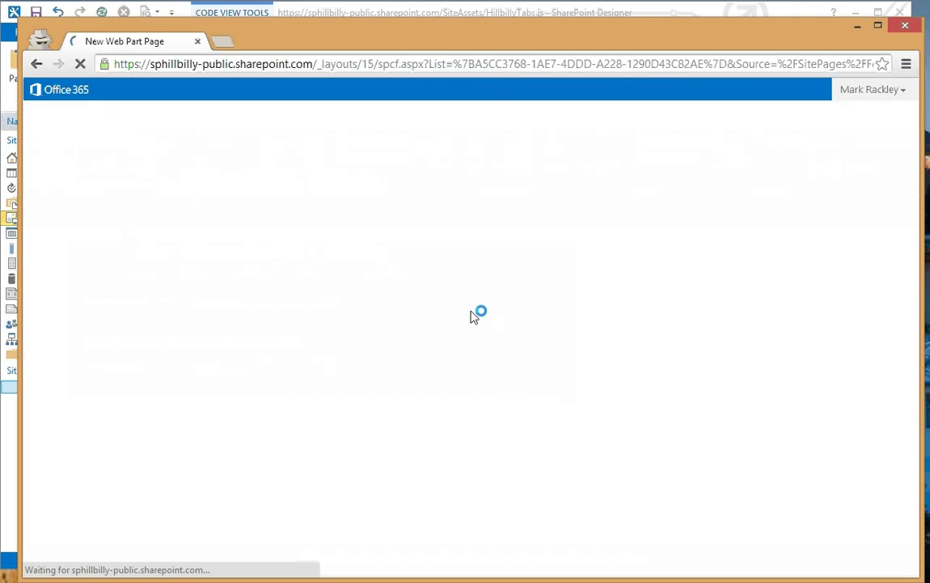
text(My)
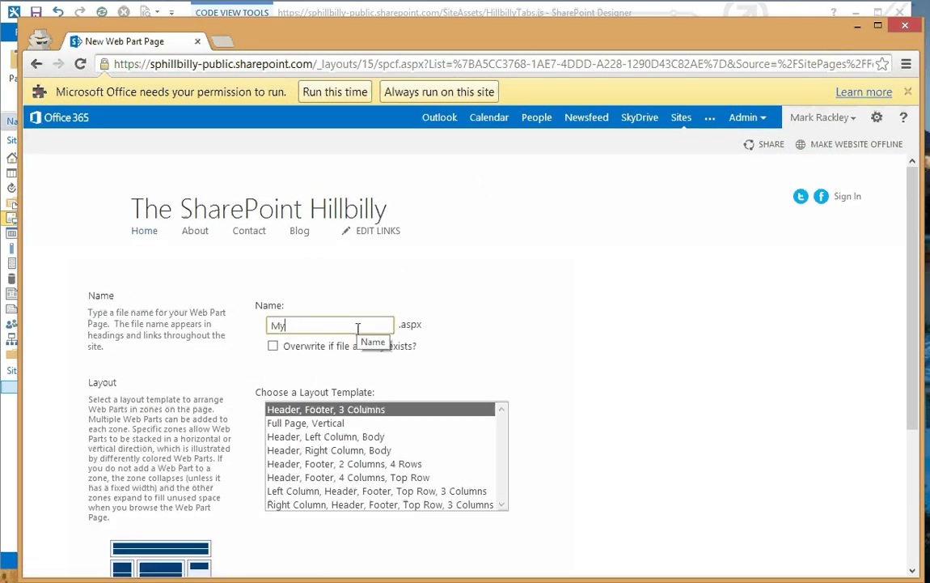
scroll(down, 3)
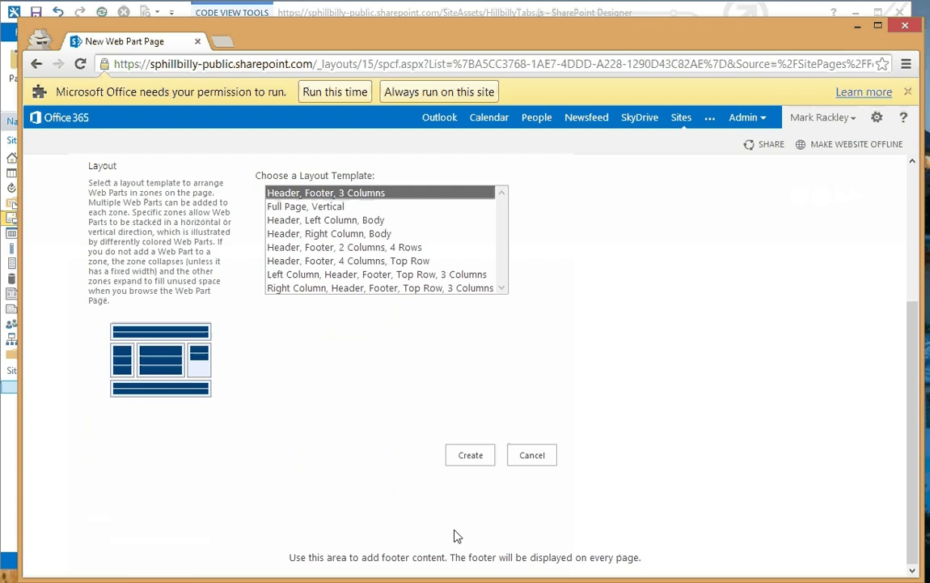
click(469, 455)
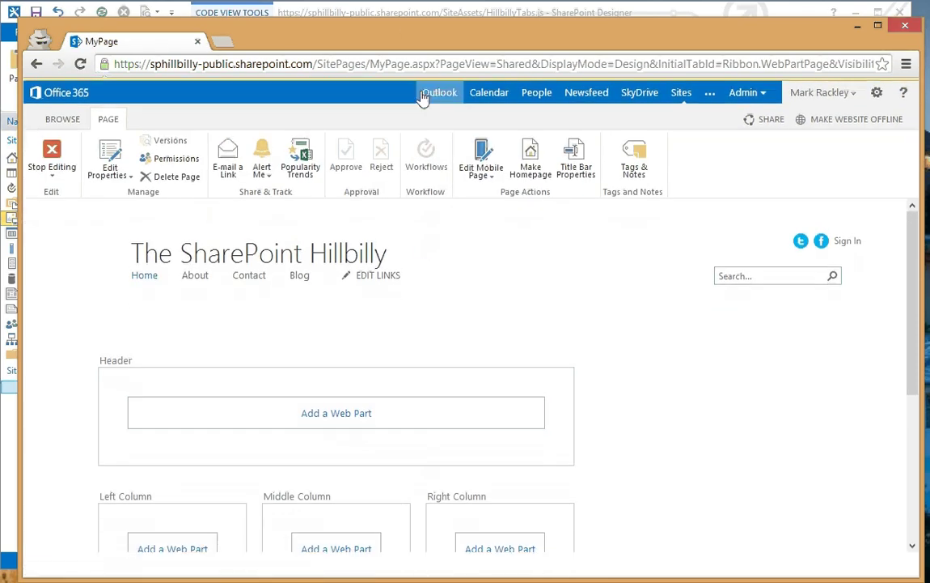
- Add the Images, Posts and Customers list web parts to the Left Column
scroll(down, 3)
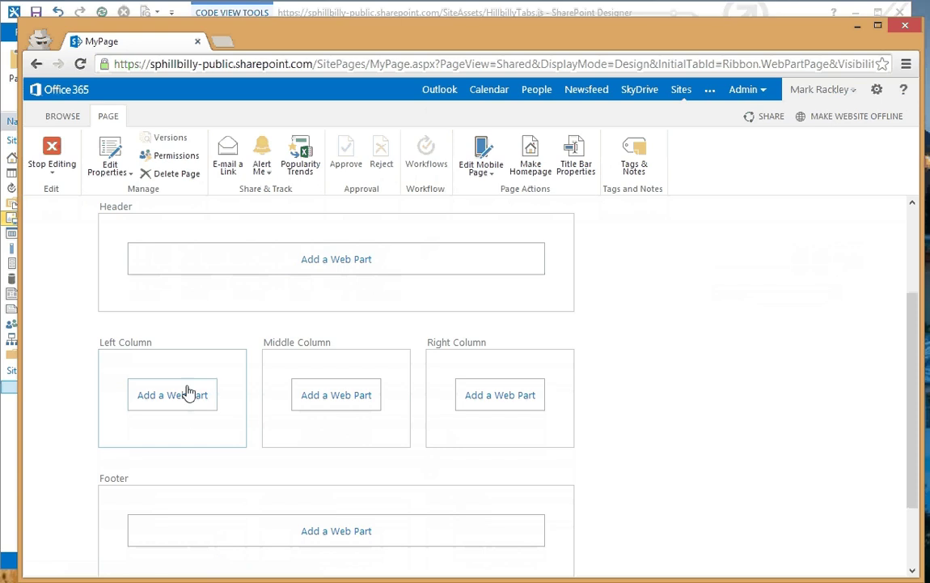
mouse_move(188, 401)
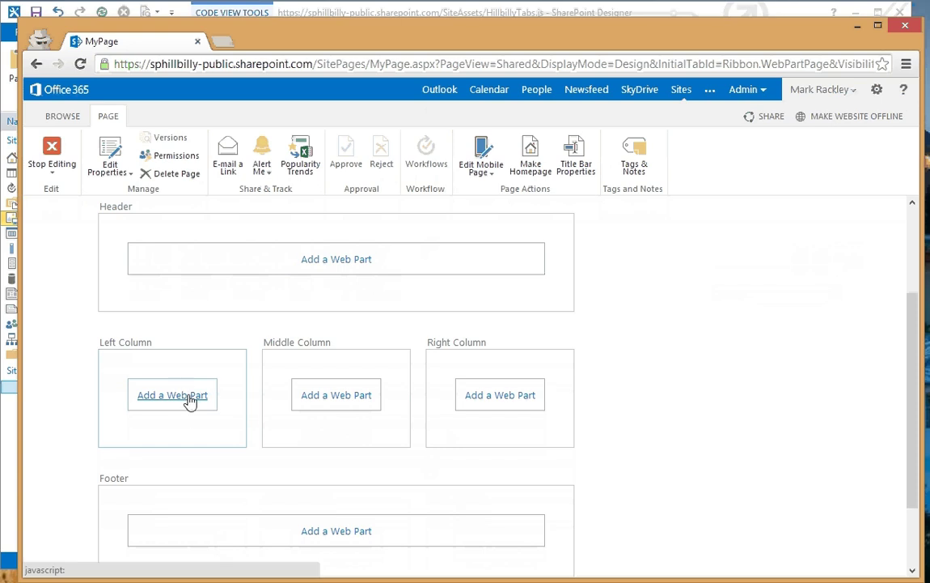
click(172, 395)
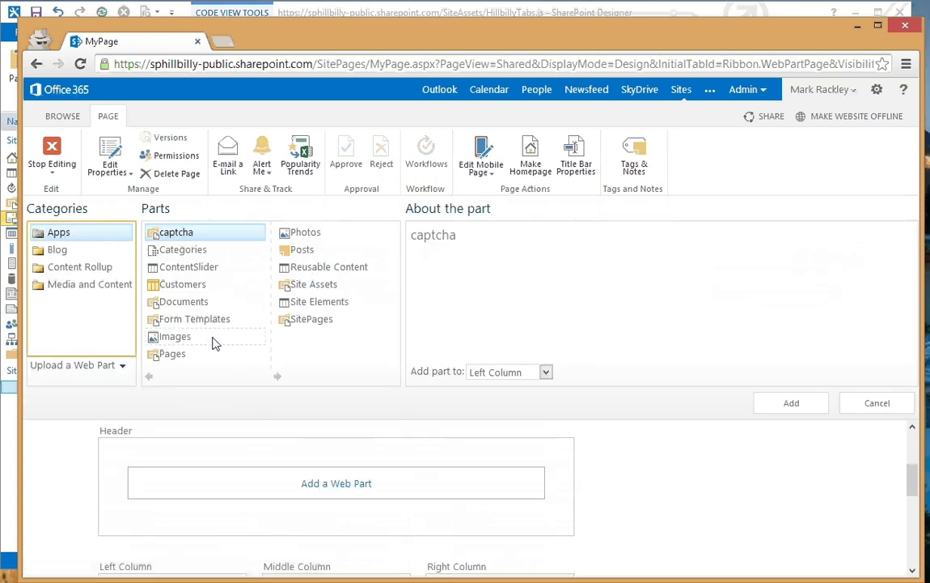
mouse_move(174, 336)
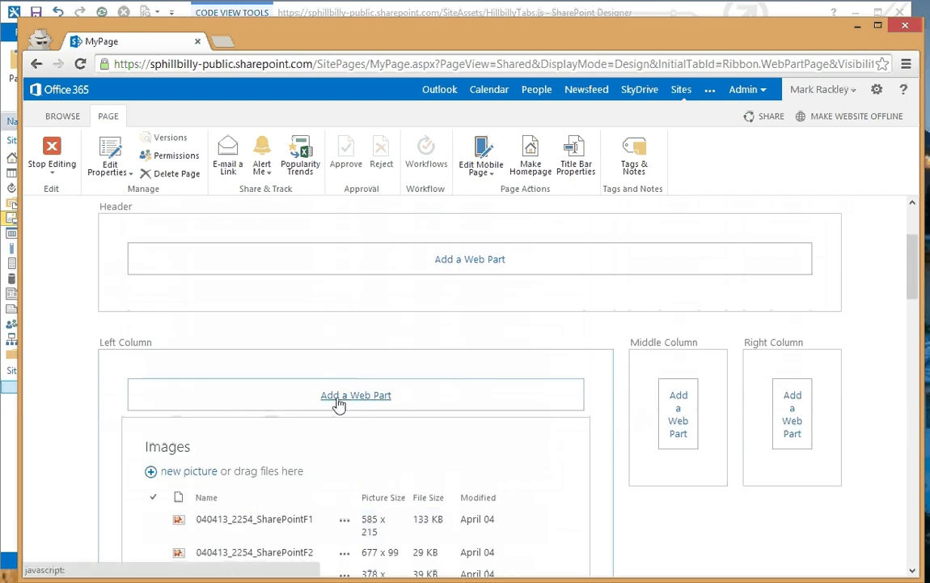
click(356, 395)
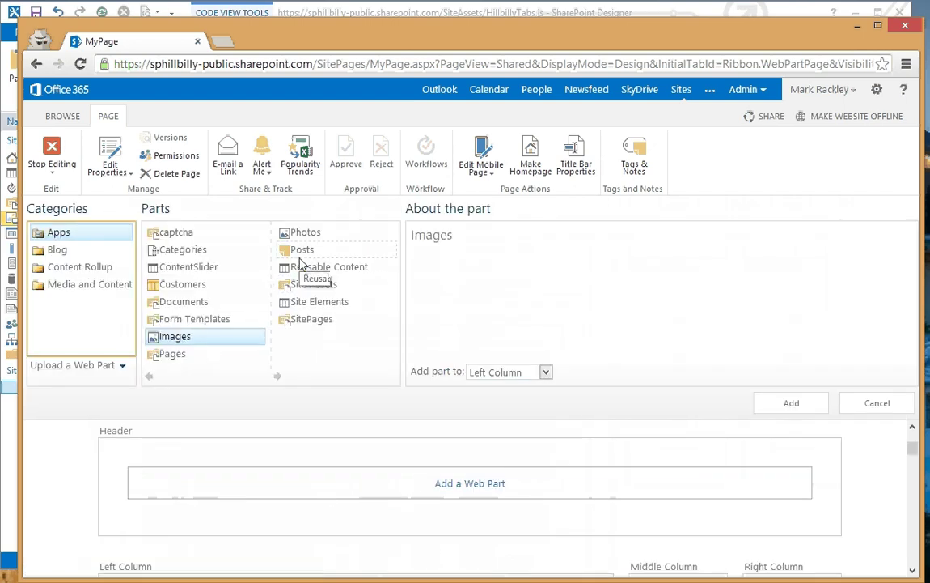
click(789, 401)
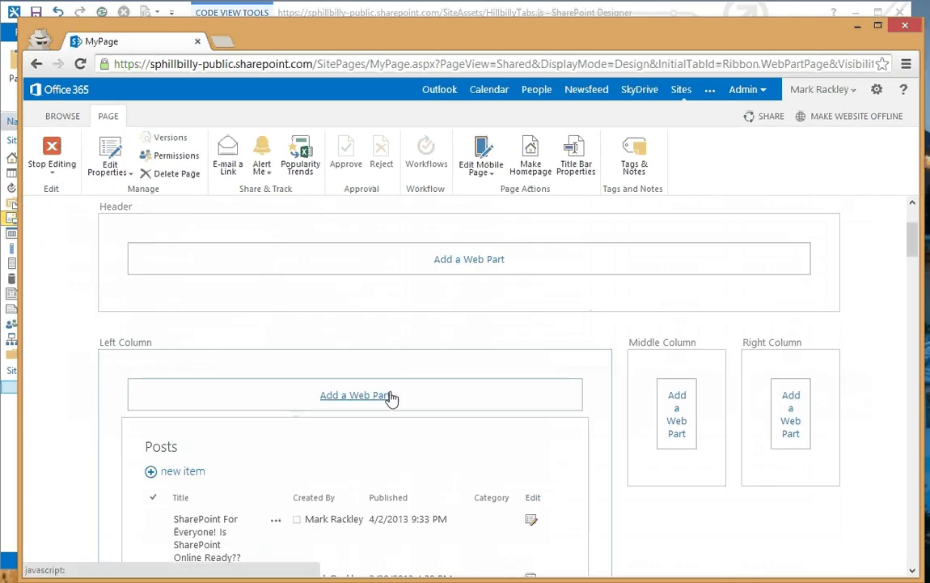
click(356, 395)
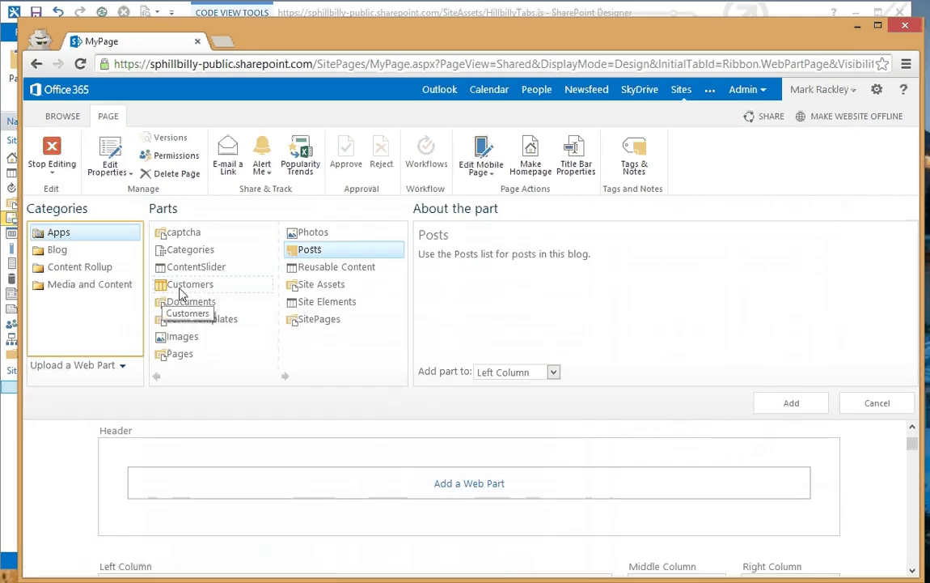
click(789, 403)
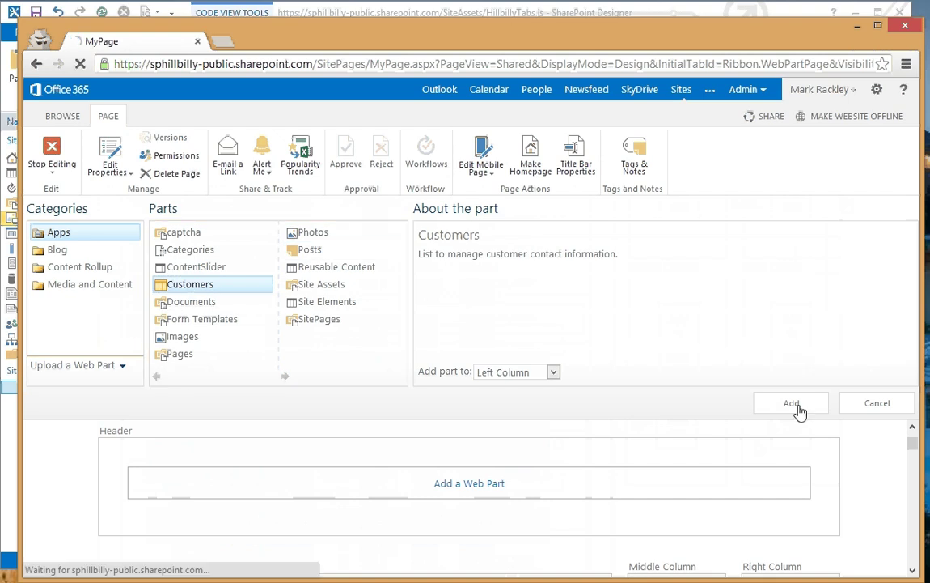
click(789, 403)
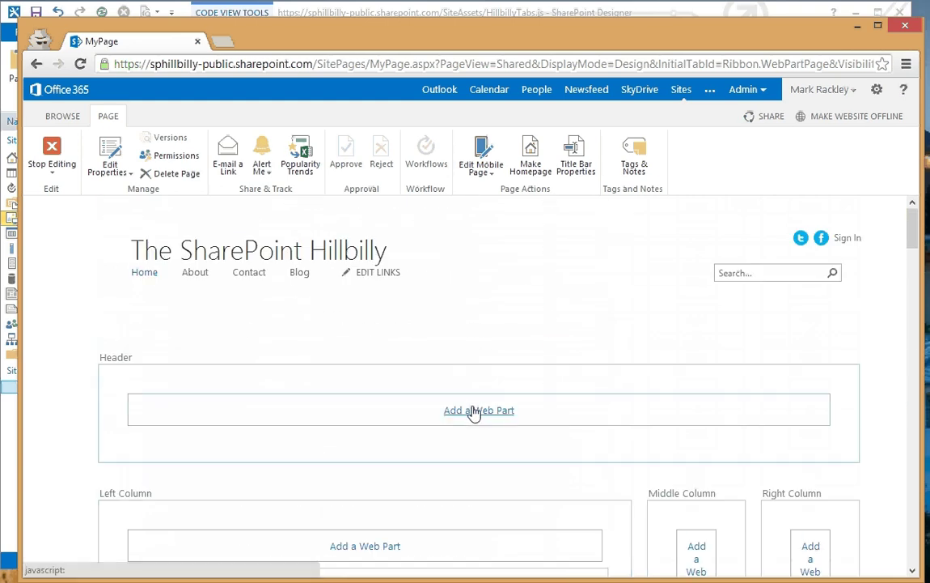
- Add a Content Editor web part to the Header zone and bring up Edit Web Part
click(479, 411)
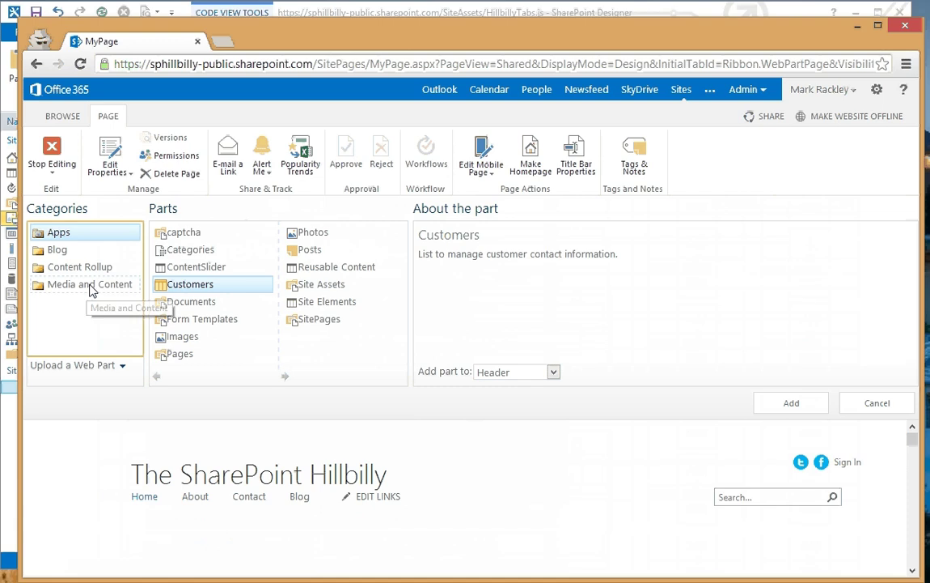
click(90, 285)
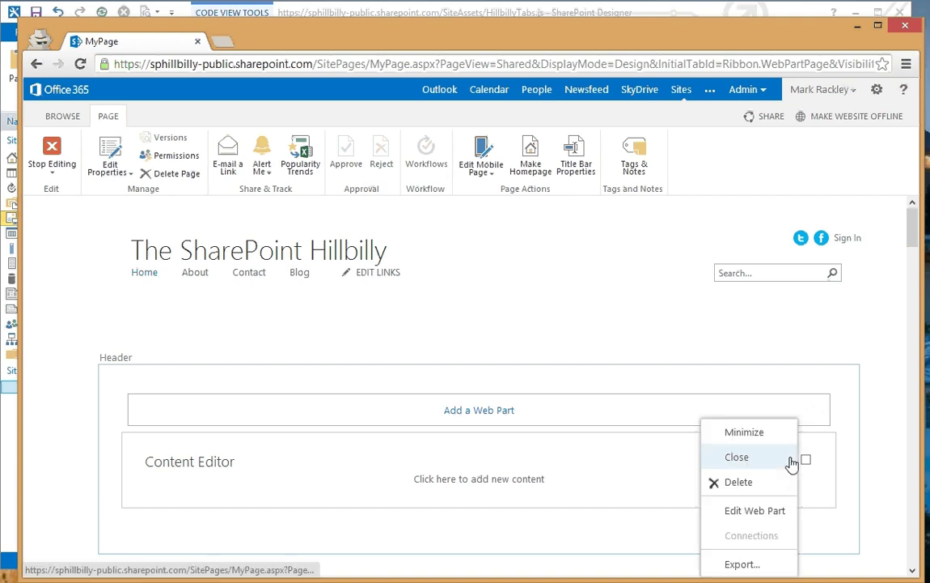
click(738, 456)
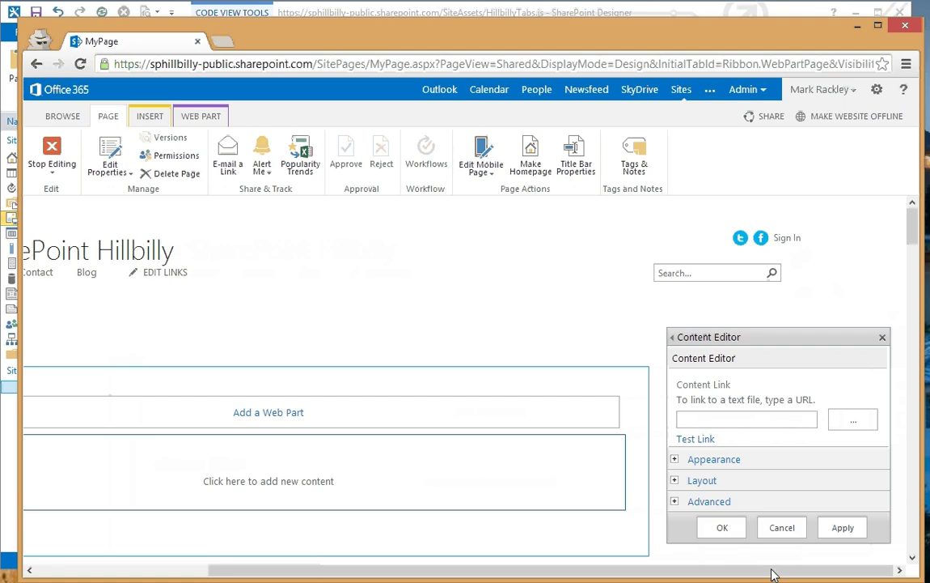
- Set the Content Link to ../SiteAssets/HillbillyTabs.js, test it and apply
click(748, 417)
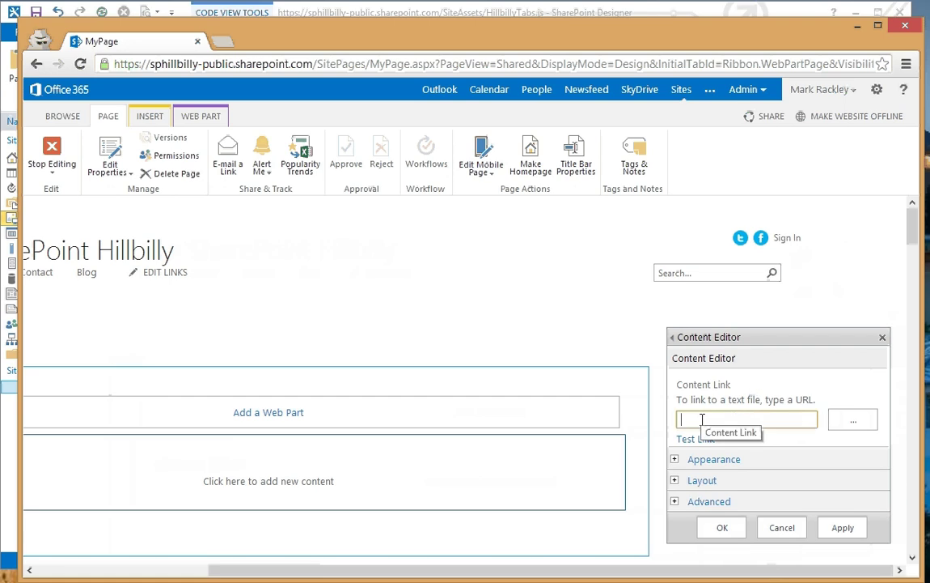
text(../SiteA)
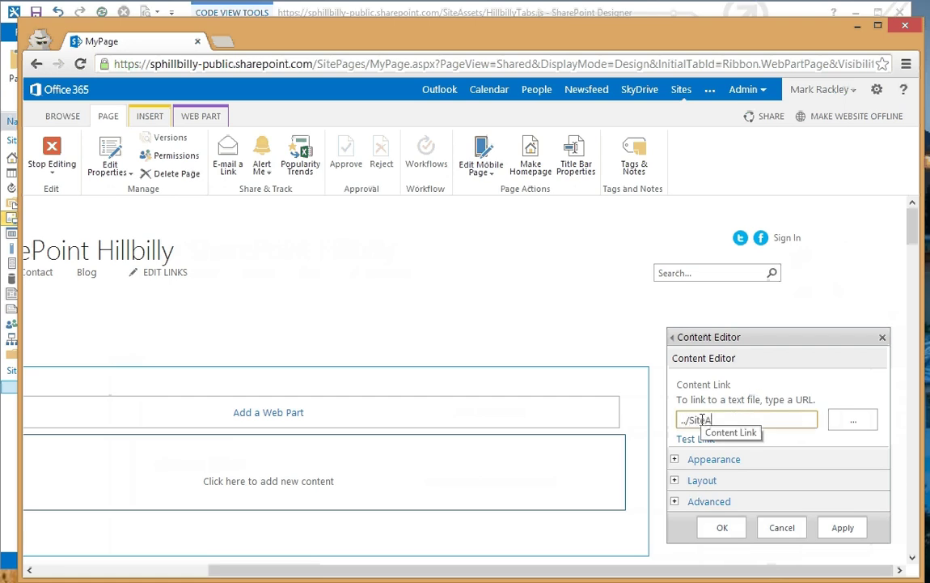
text(ssets/HillbillyTabs.js)
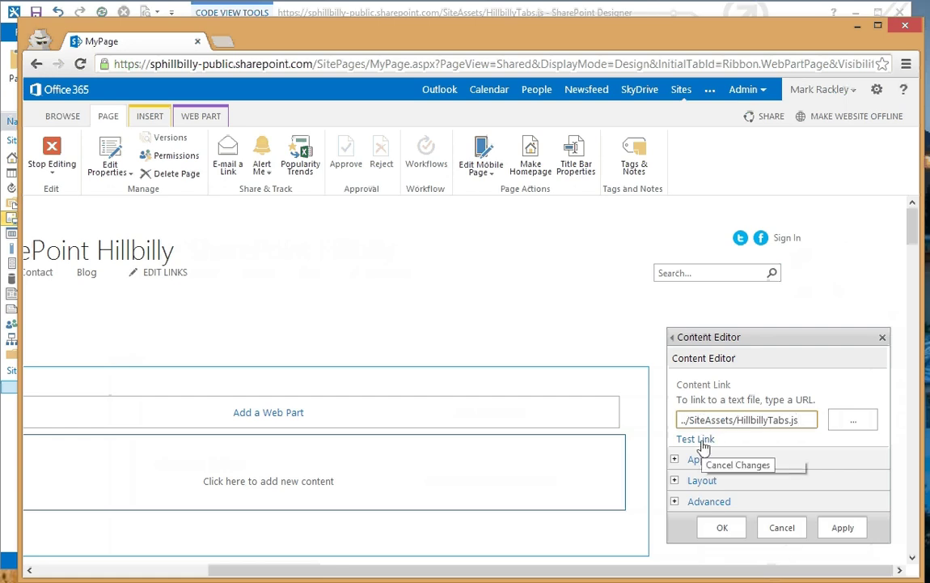
click(693, 438)
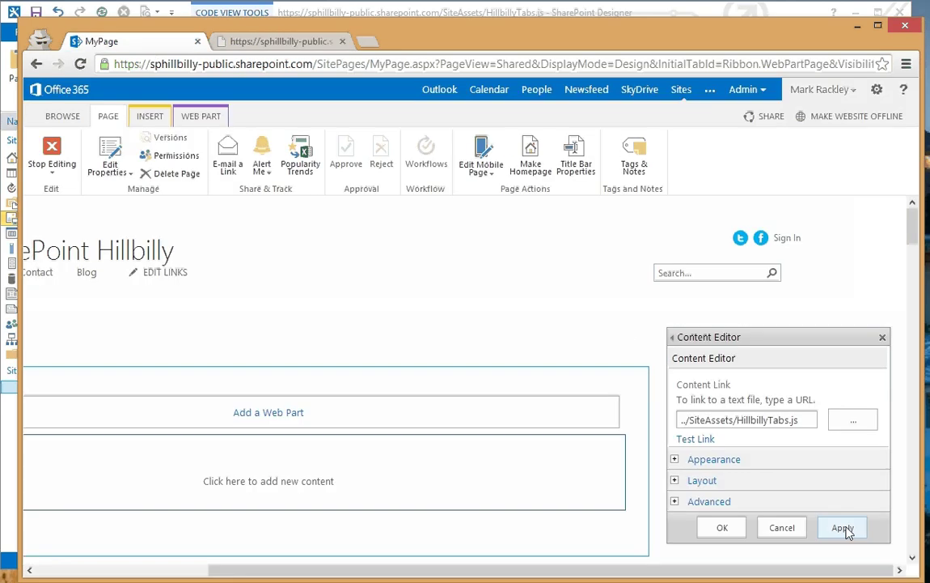
click(845, 528)
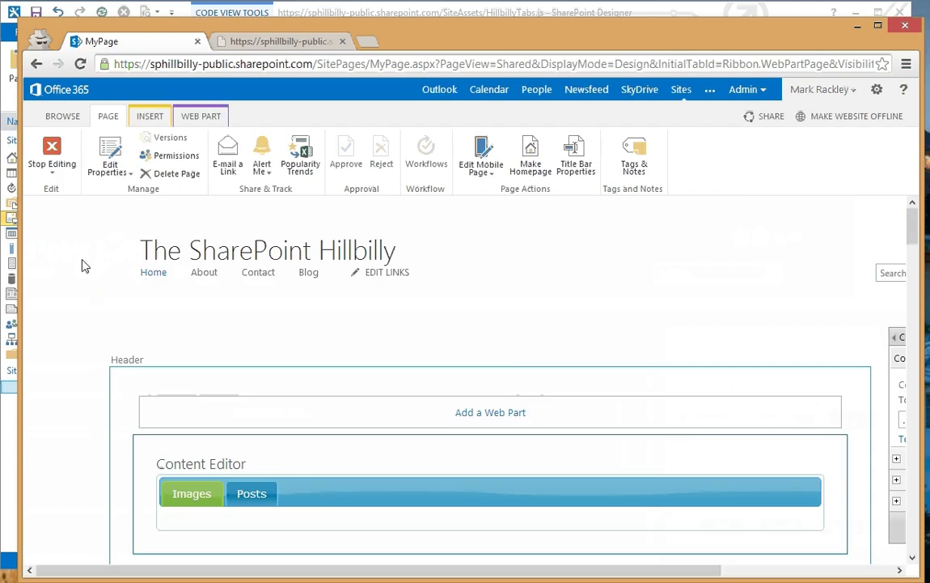
- Stop editing MyPage and switch between the Images and Posts tabs
click(52, 154)
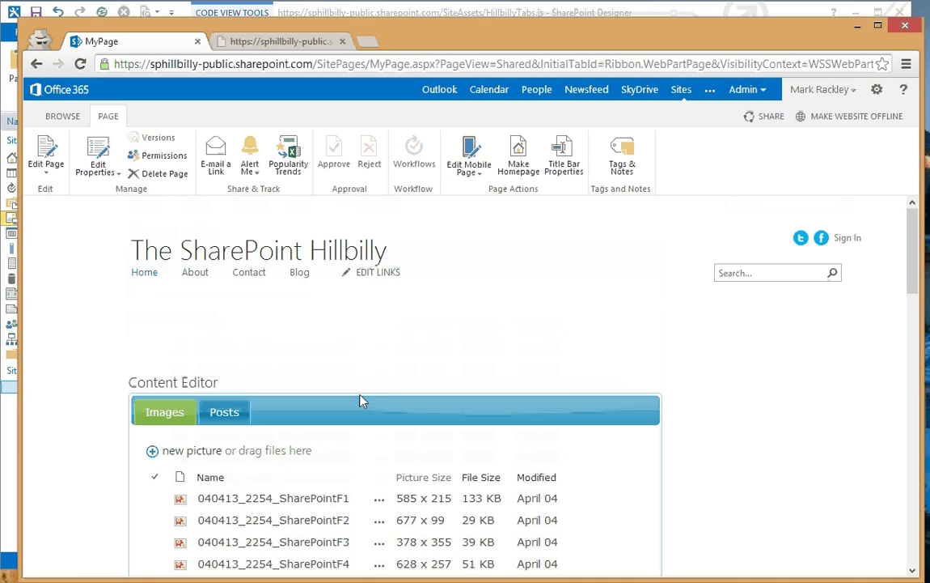
scroll(down, 3)
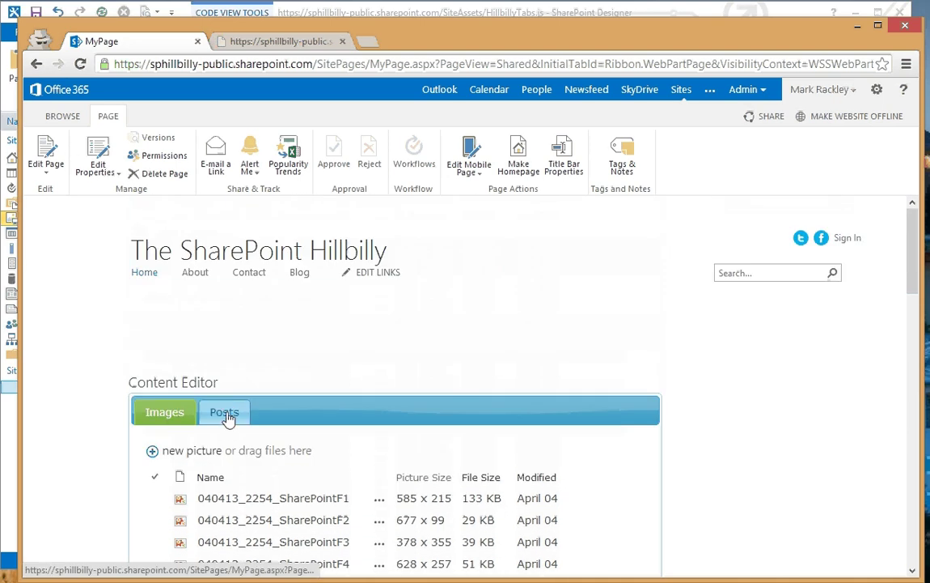
click(223, 413)
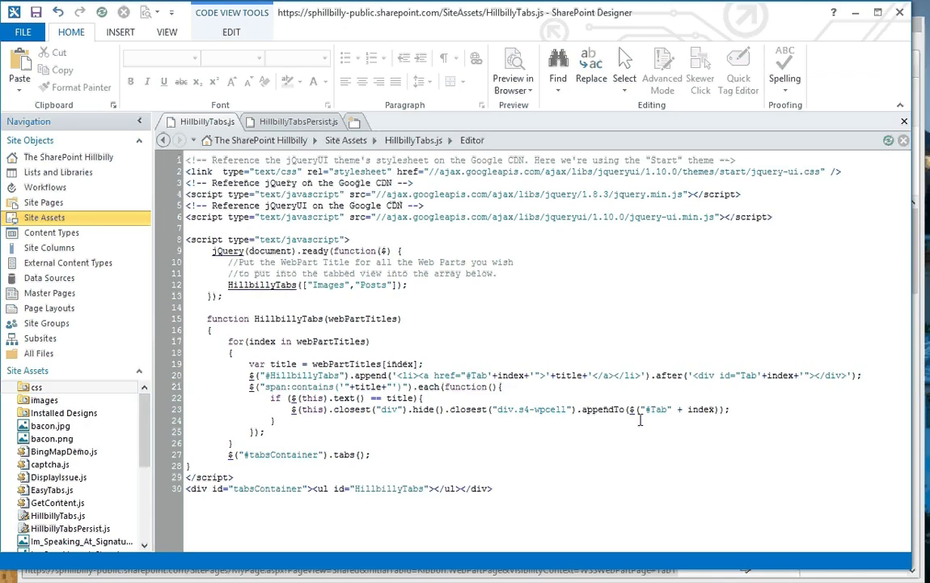
- Extend the HillbillyTabs array to ["Images","Posts","Customers"]
text(,"C")
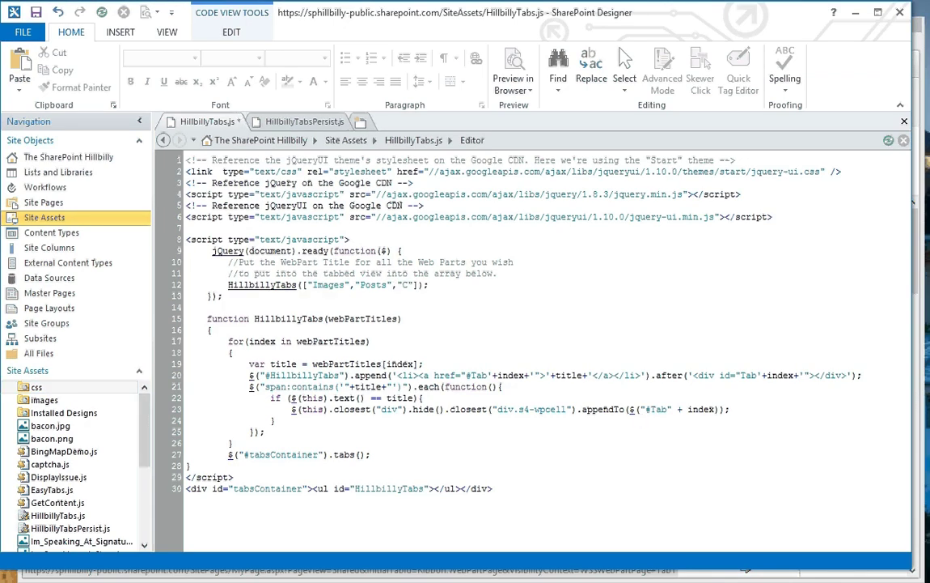
text(ustomers)
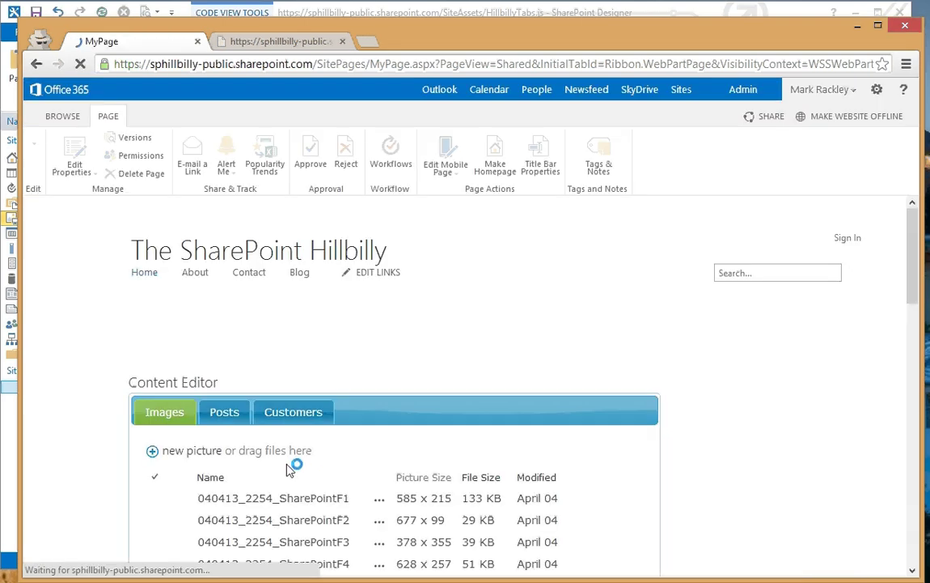
- View the Customers, Posts and Images tabs in turn on the reloaded page
click(292, 412)
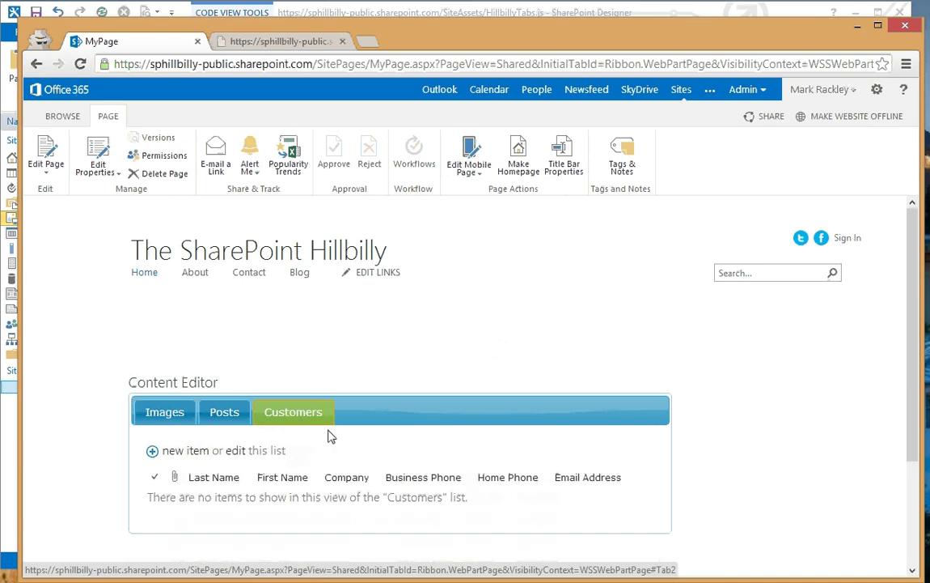
click(165, 408)
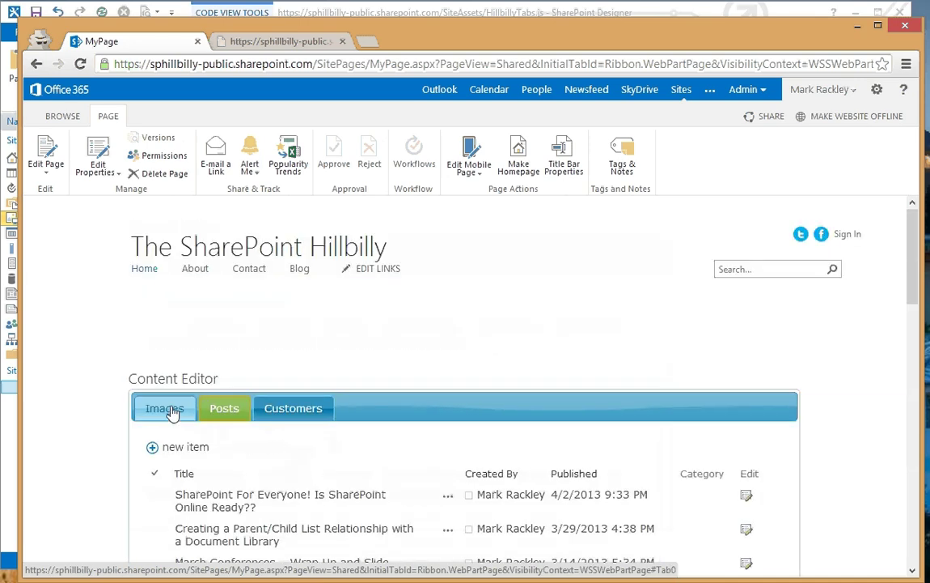
click(165, 408)
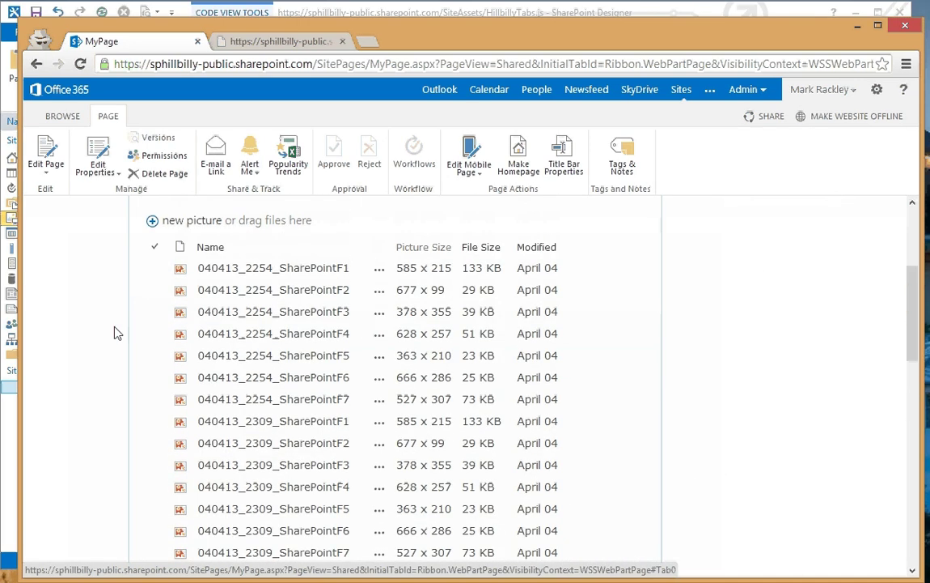